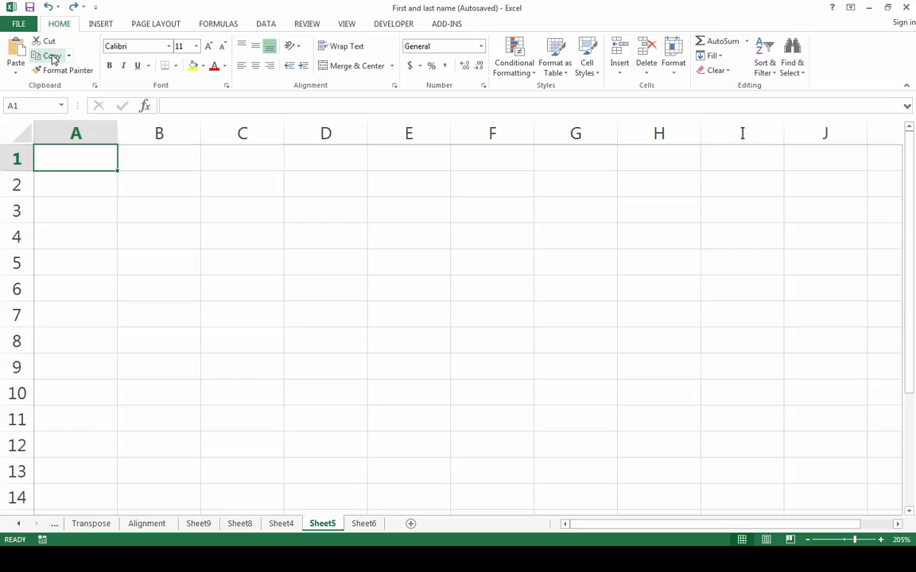
mouse_move(96, 8)
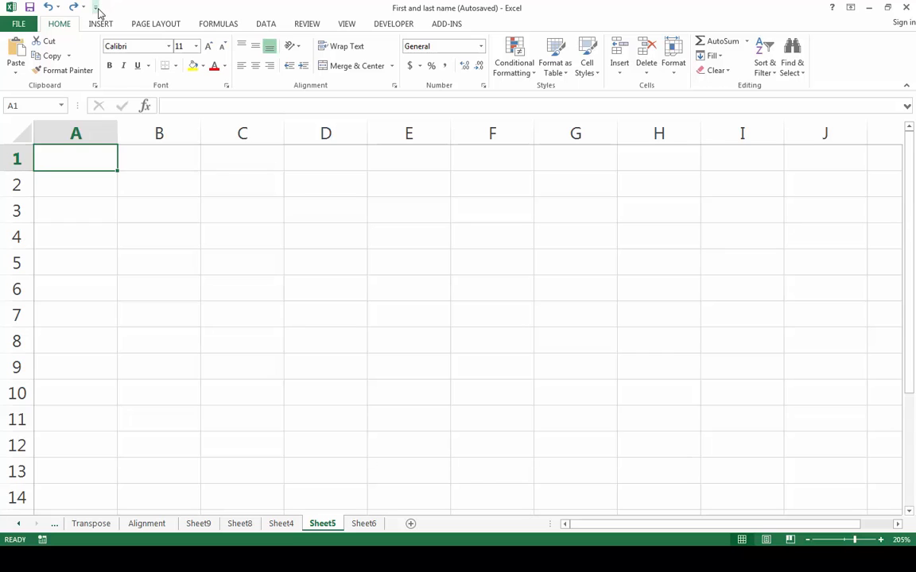
- Open Excel Options at the Quick Access Toolbar page via More Commands
left_click(95, 8)
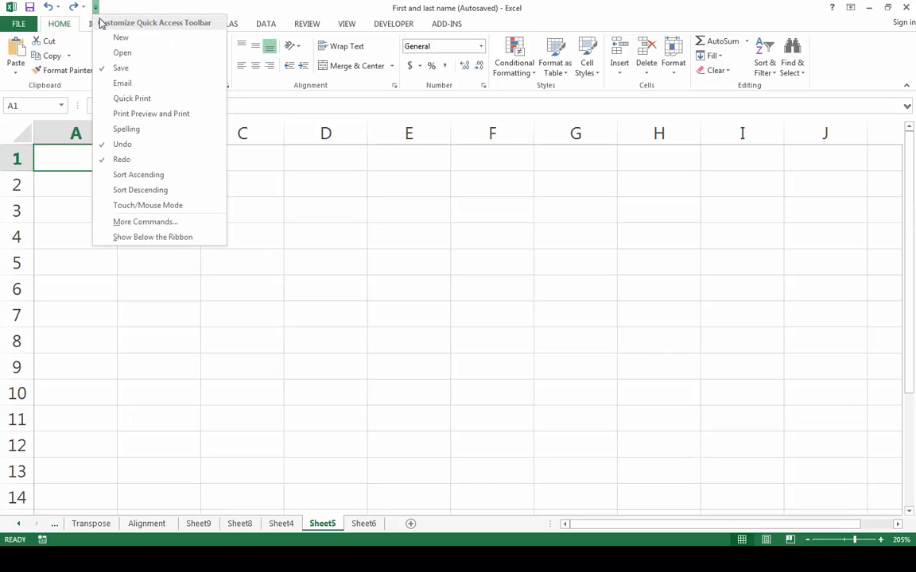
left_click(145, 221)
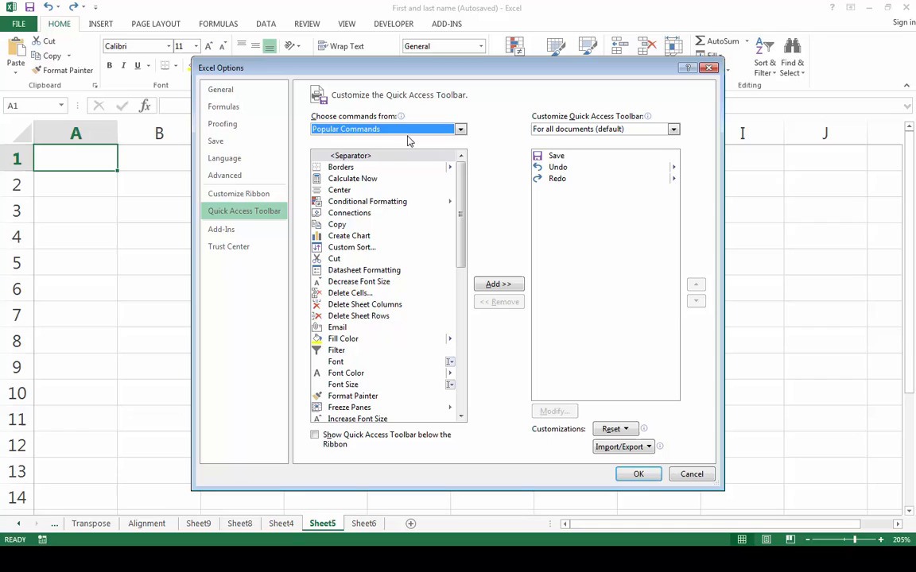
mouse_move(363, 238)
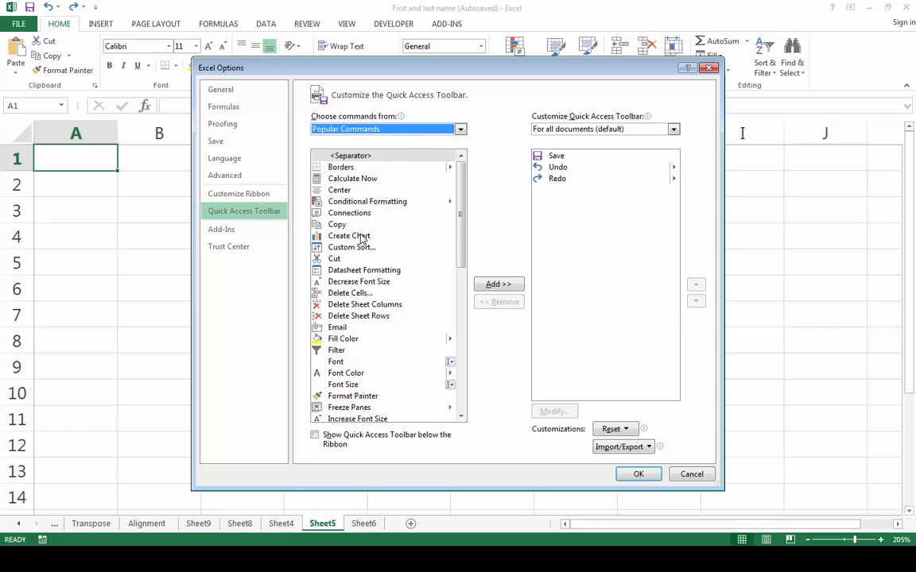
- Add Create Chart from Popular Commands to the Quick Access Toolbar
left_click(348, 235)
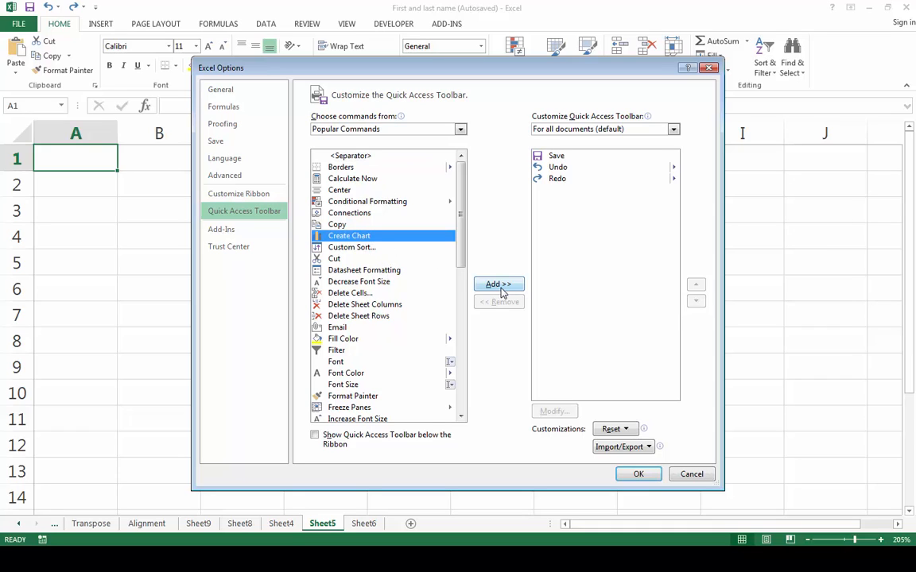
left_click(638, 473)
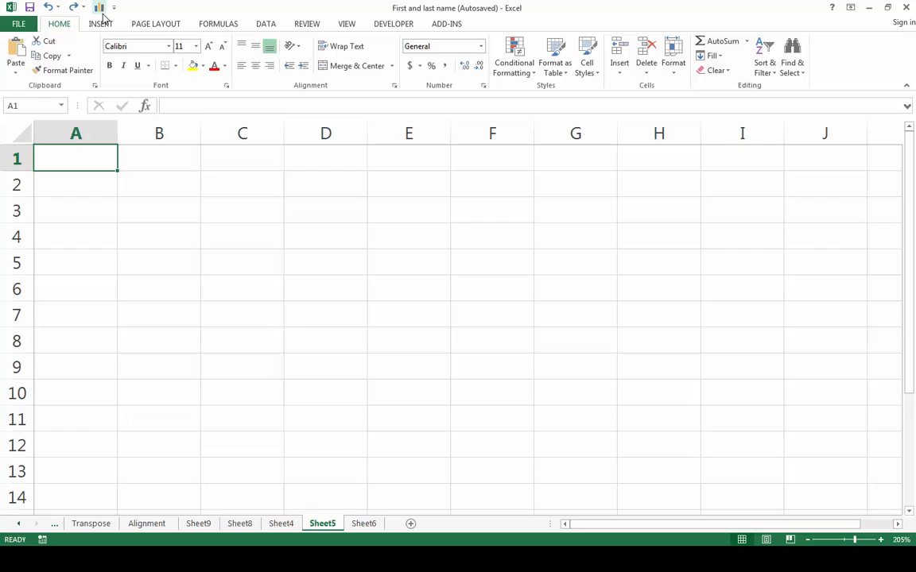
- Bring up the Create Chart icon's context menu to remove it from the toolbar
right_click(98, 7)
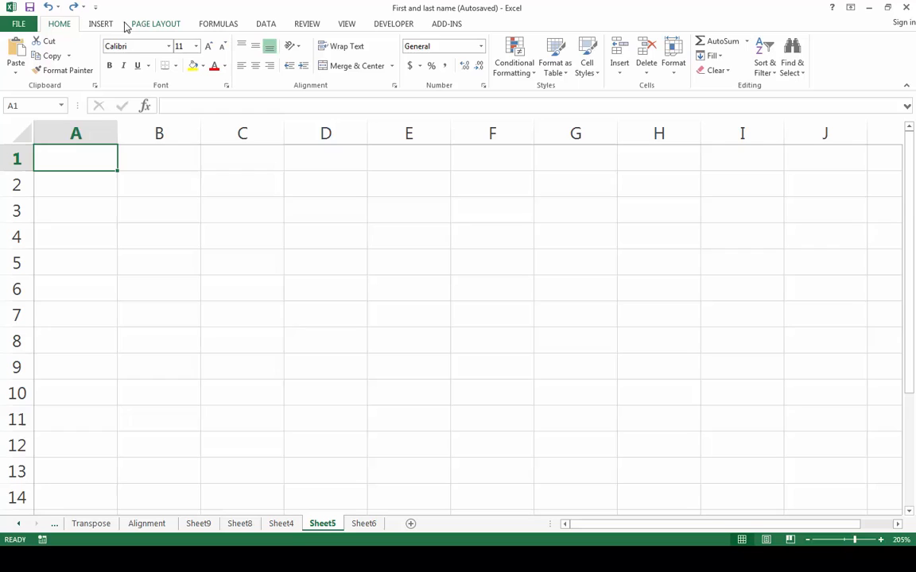
mouse_move(148, 40)
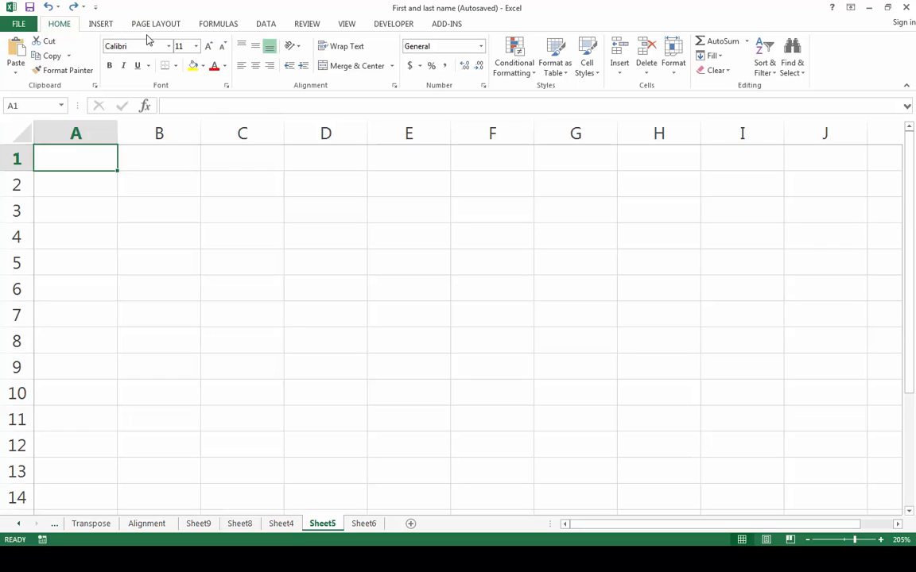